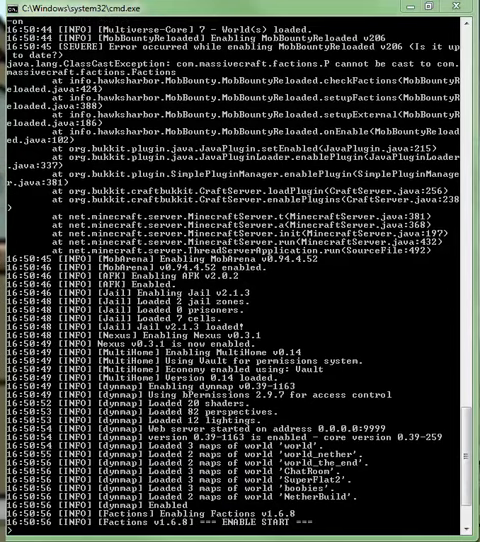
scroll("down", 3)
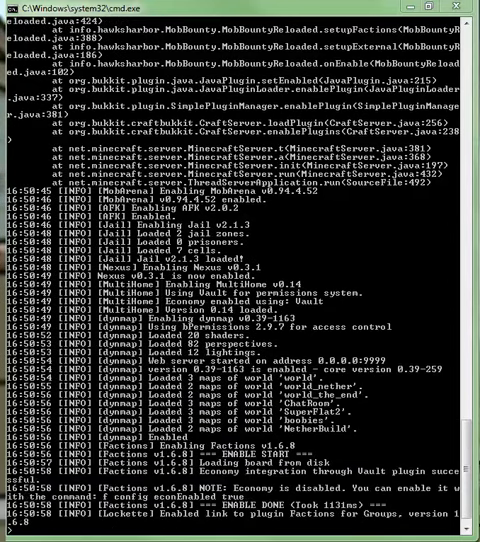
scroll("down", 3)
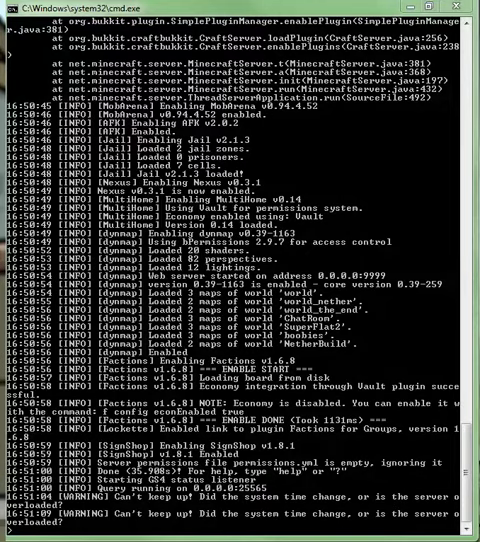
scroll("down", 3)
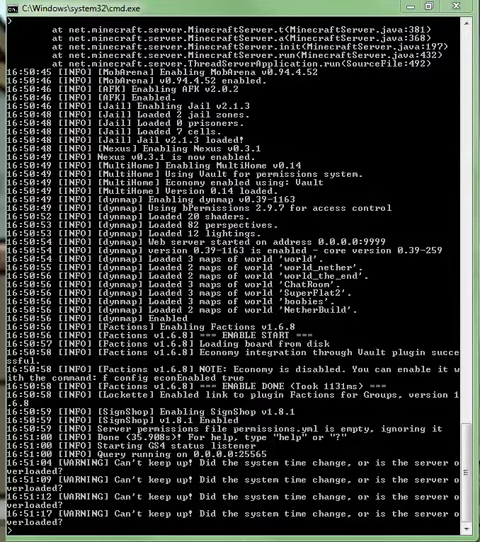
scroll("down", 3)
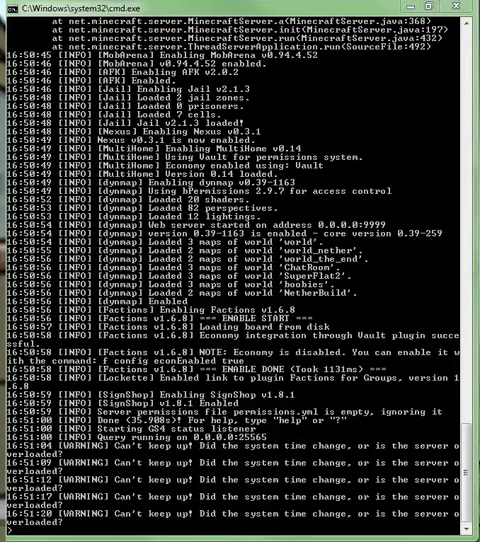
scroll("down", 3)
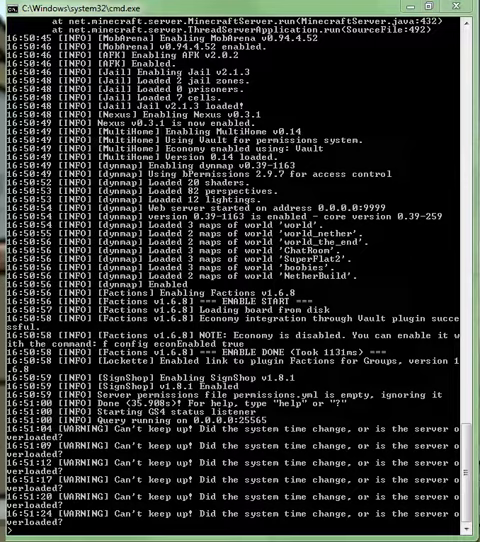
scroll("down", 3)
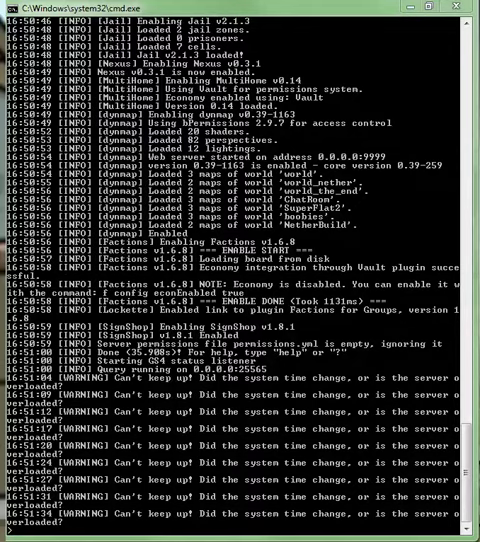
scroll("down", 3)
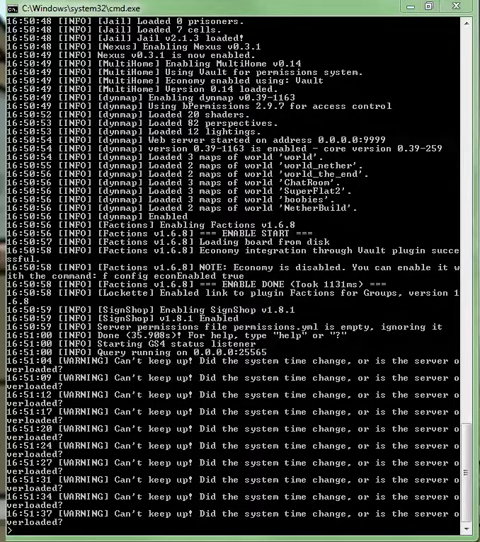
scroll("down", 3)
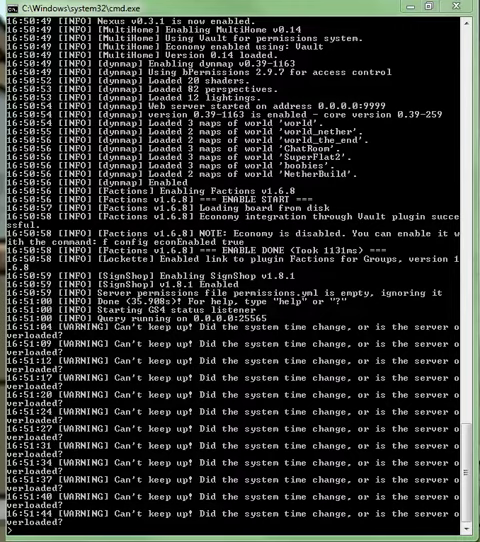
scroll("down", 3)
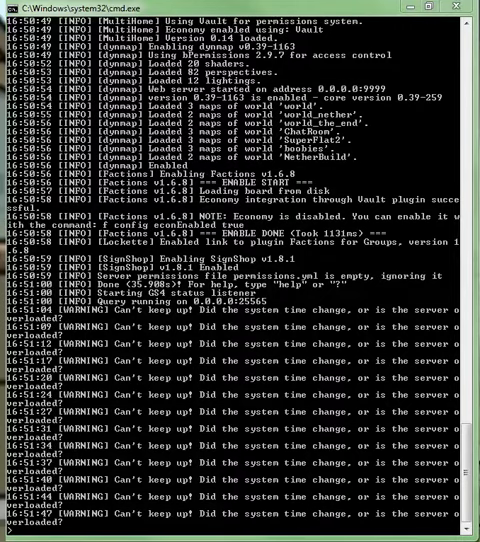
scroll("down", 3)
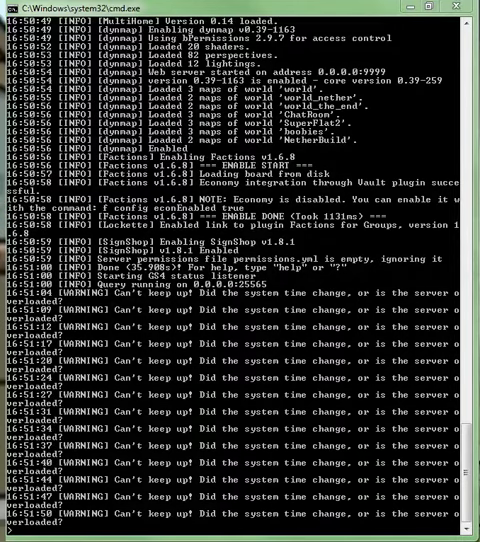
scroll("down", 3)
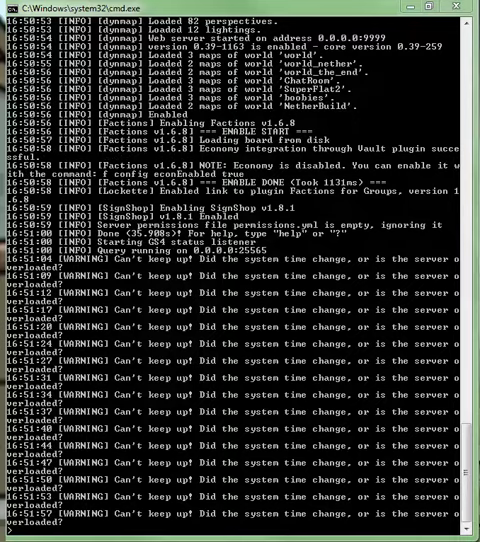
scroll("down", 3)
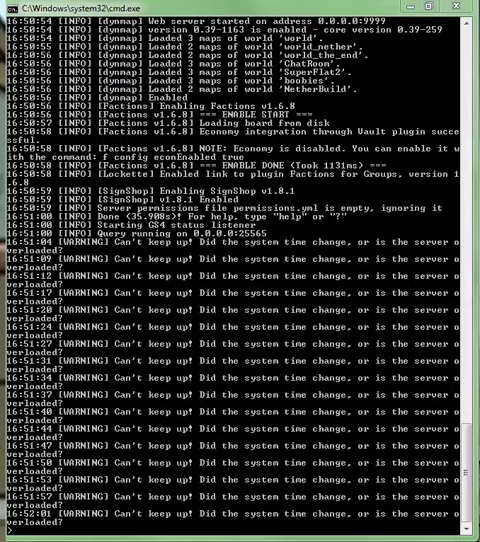
scroll("down", 3)
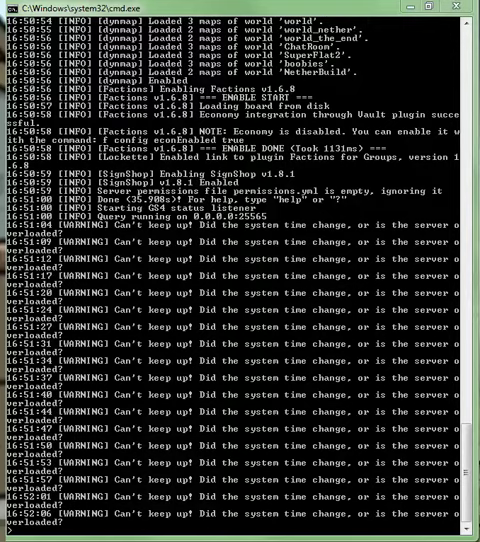
scroll("down", 3)
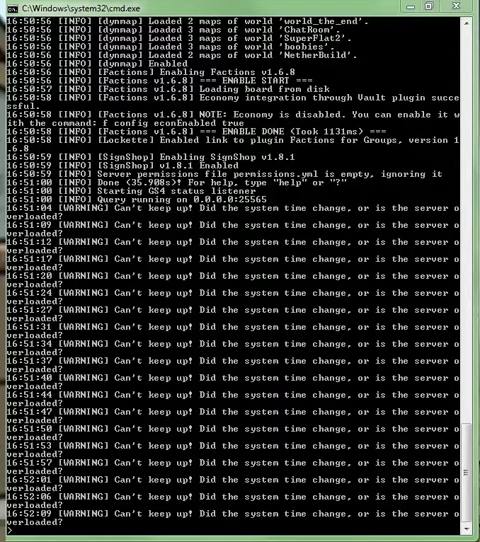